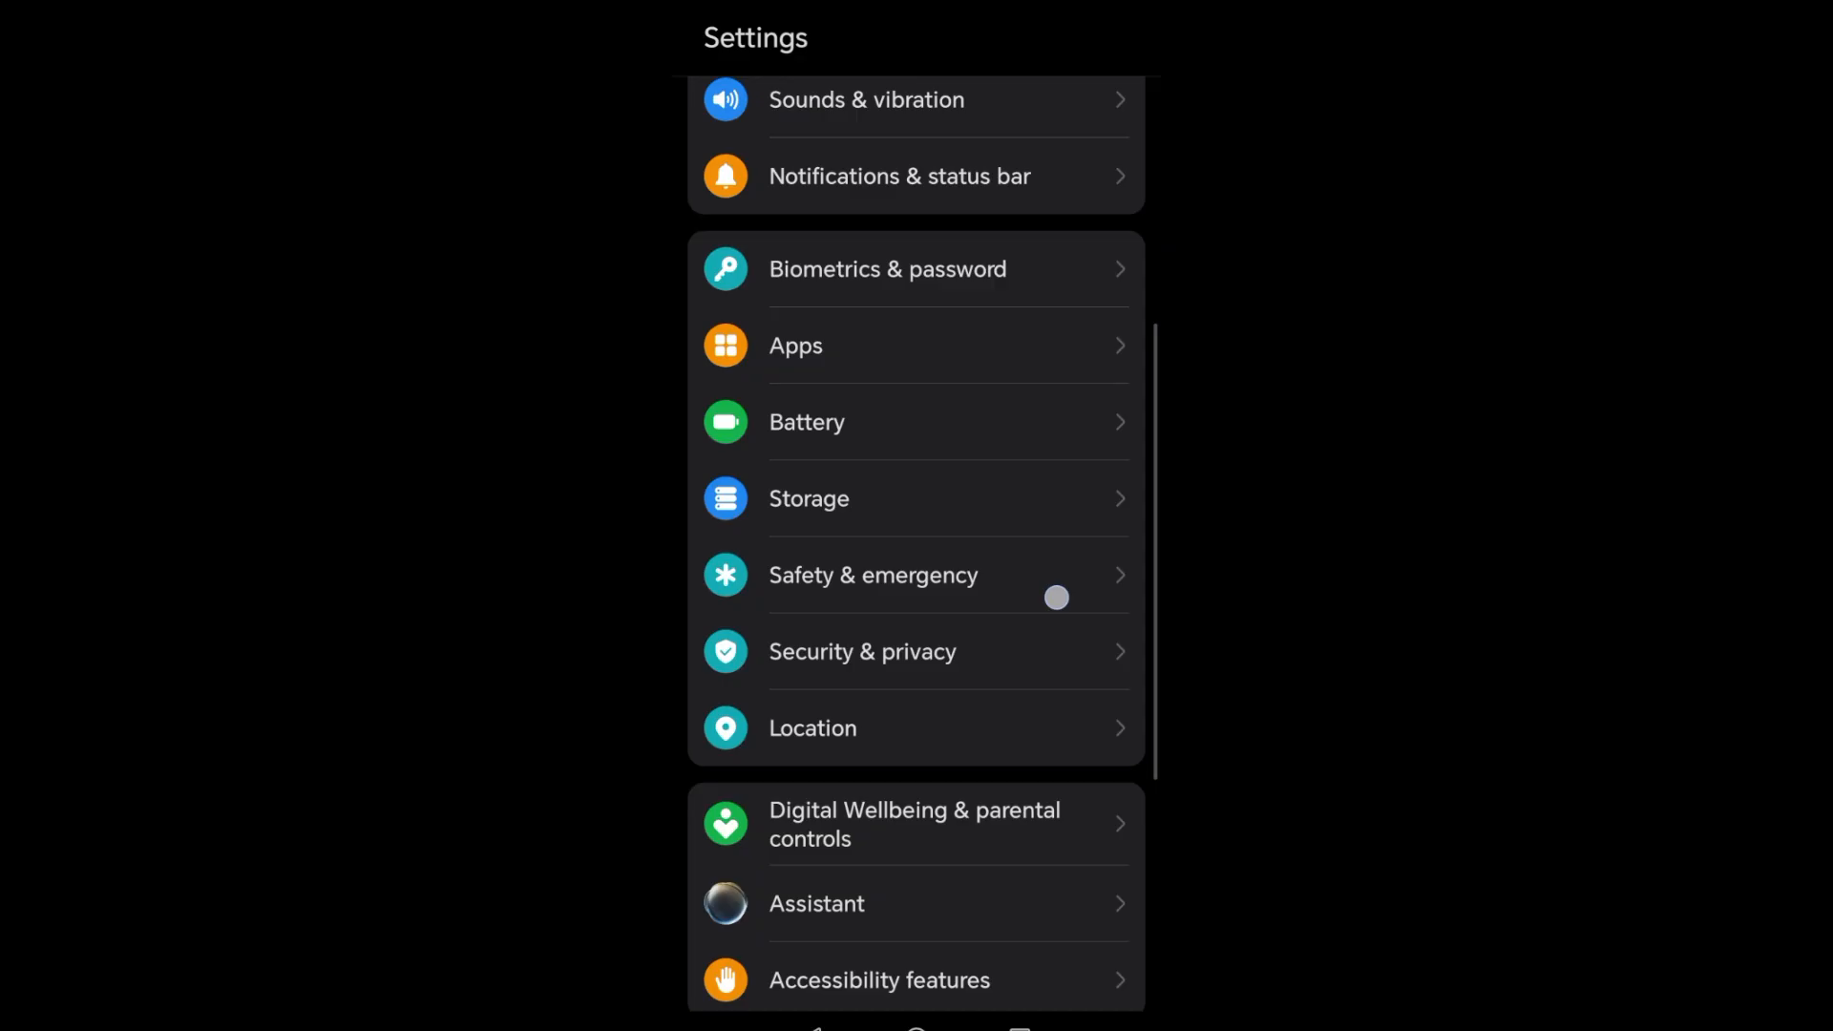
Step: Find Authenticator in the Apps list and open its App info, showing 10.43 MB storage
scroll(up, 3)
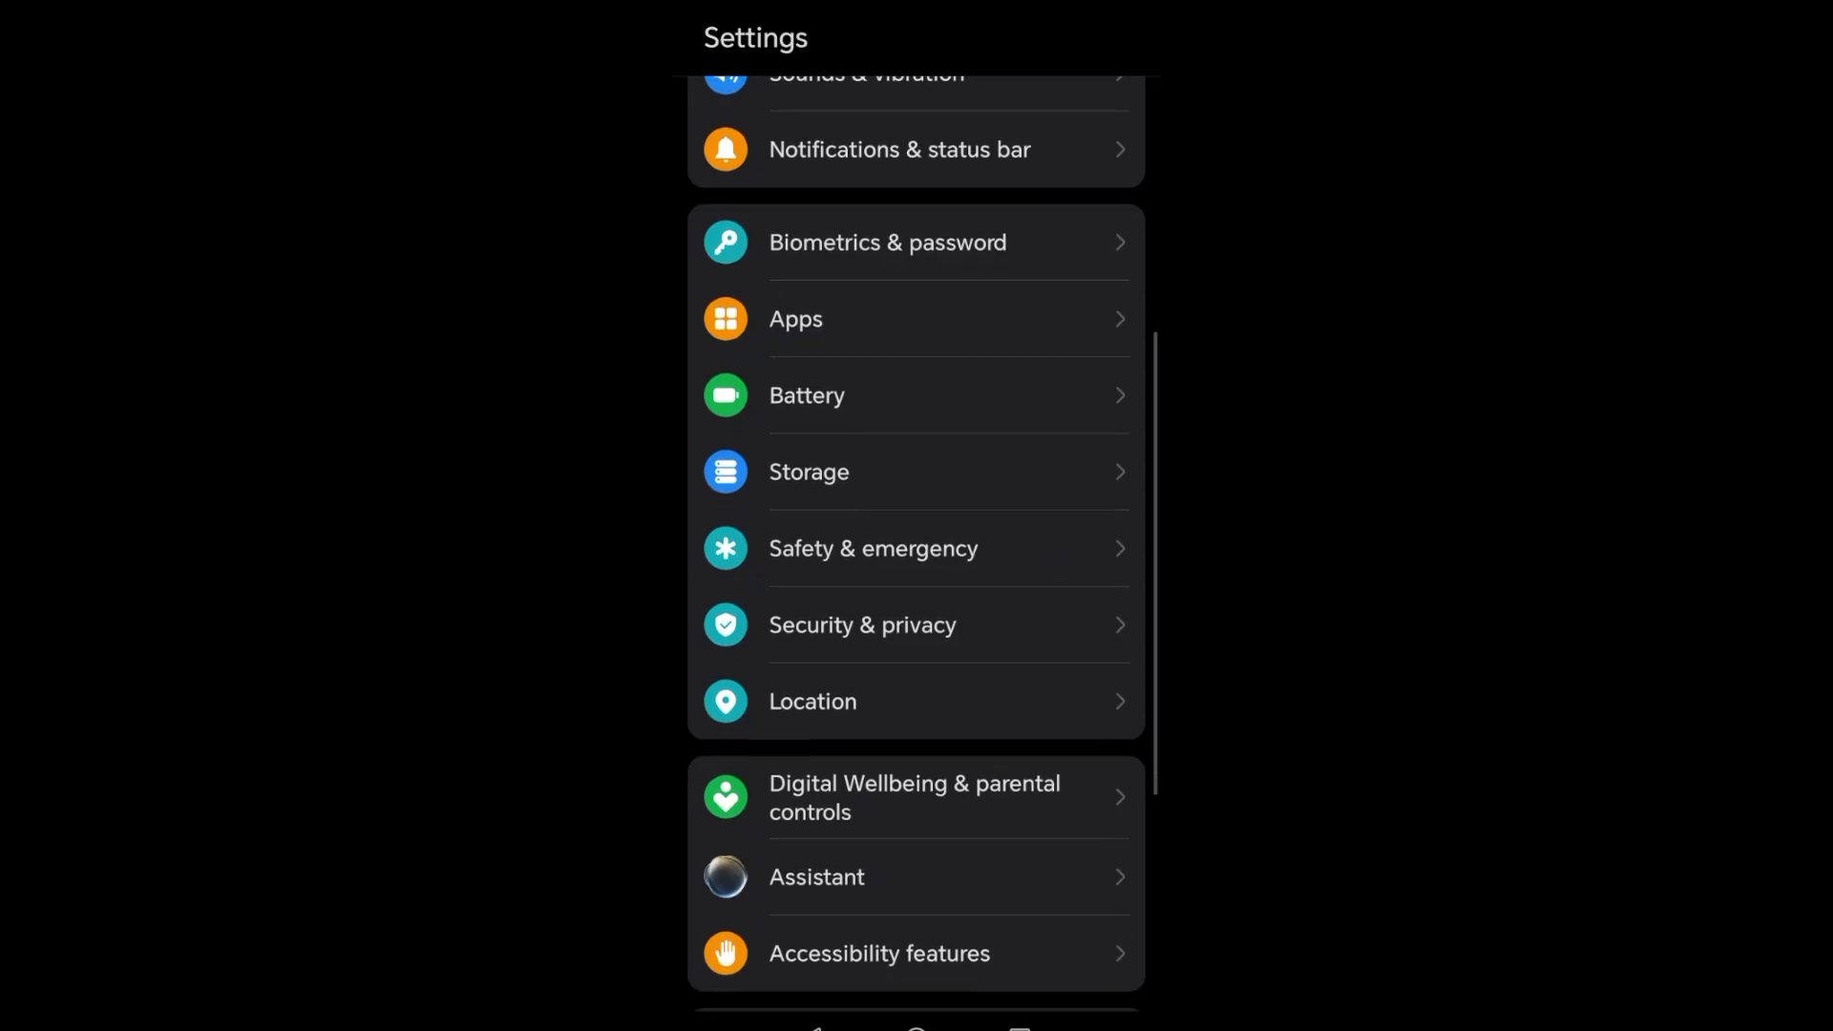
click(862, 624)
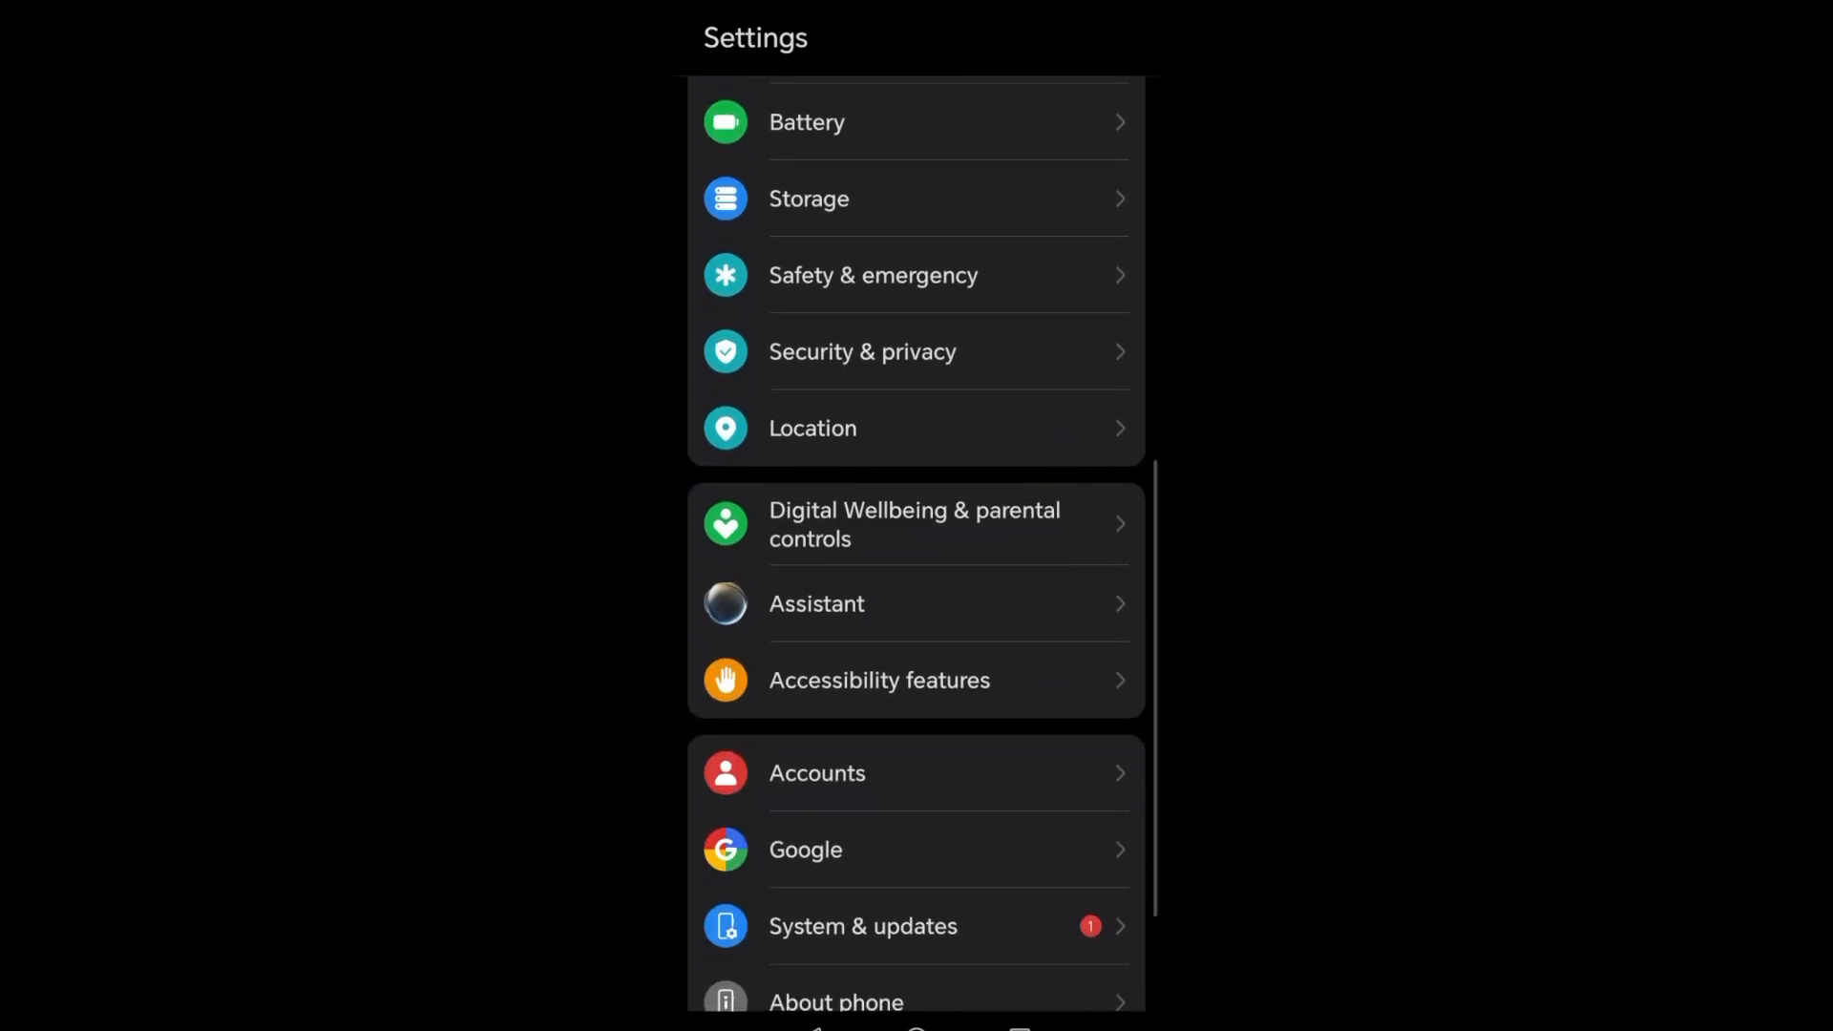
scroll(down, 3)
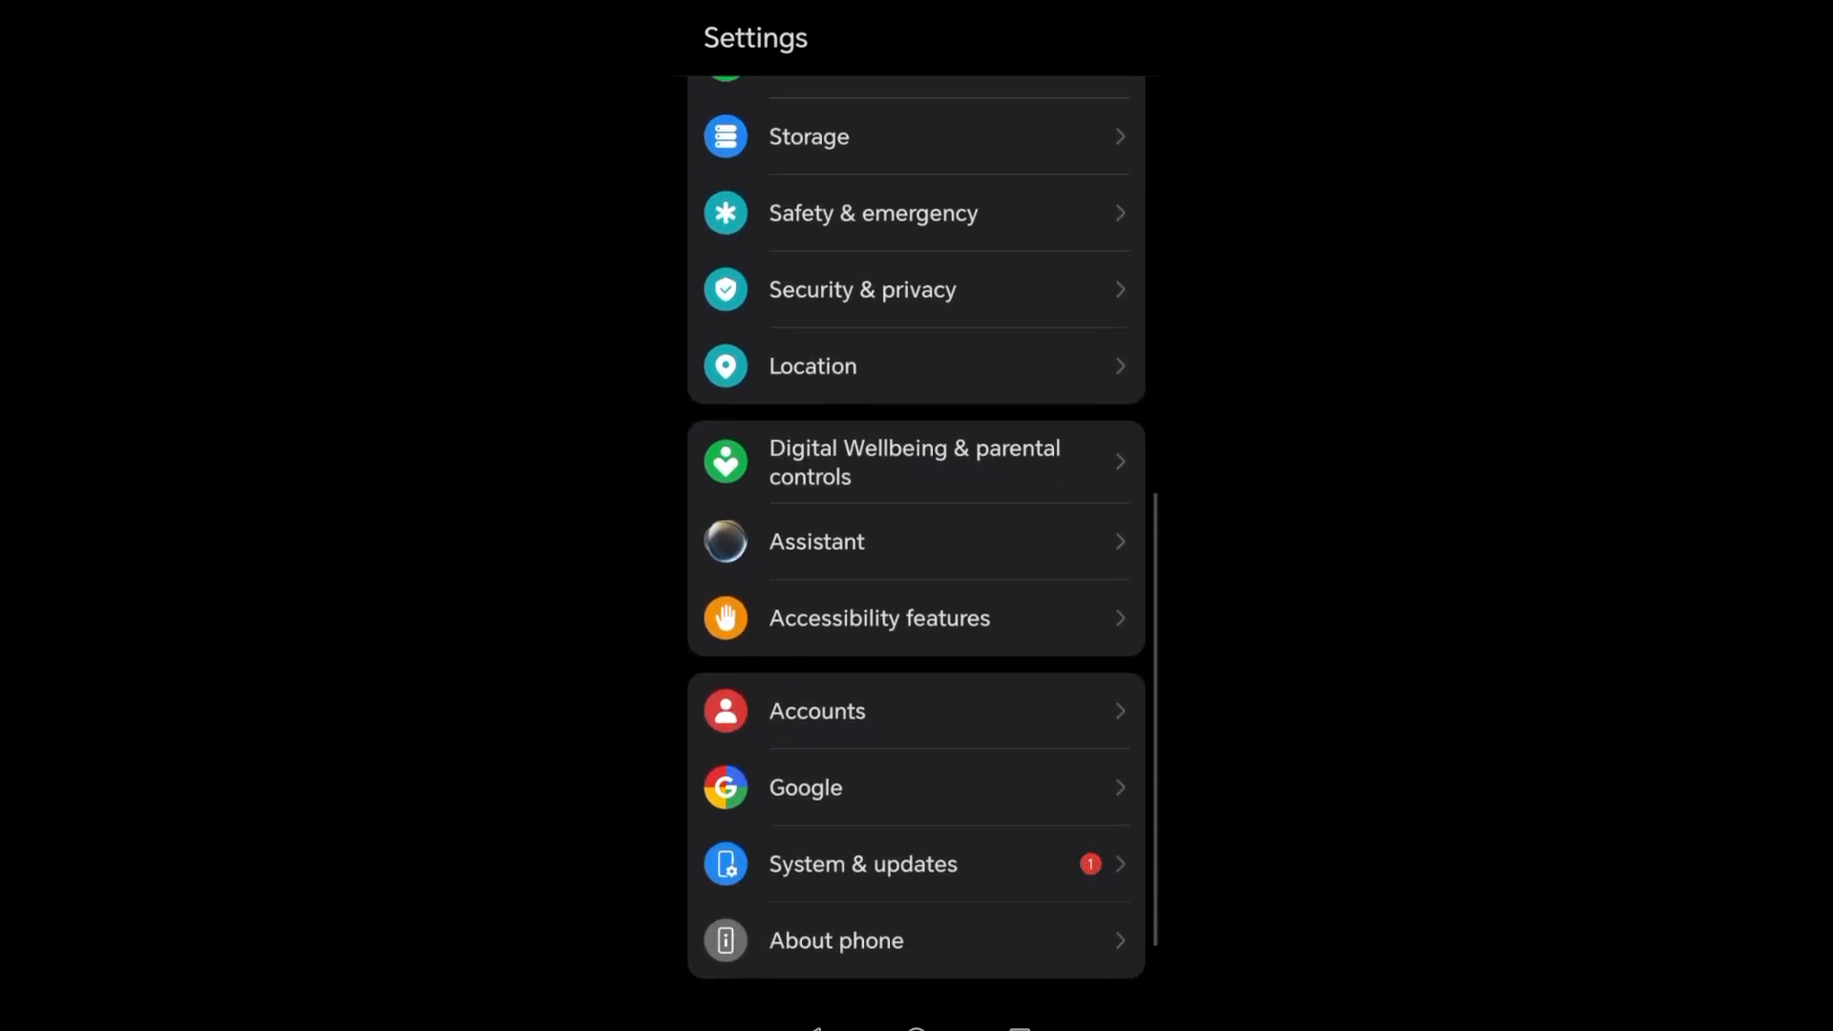
click(862, 864)
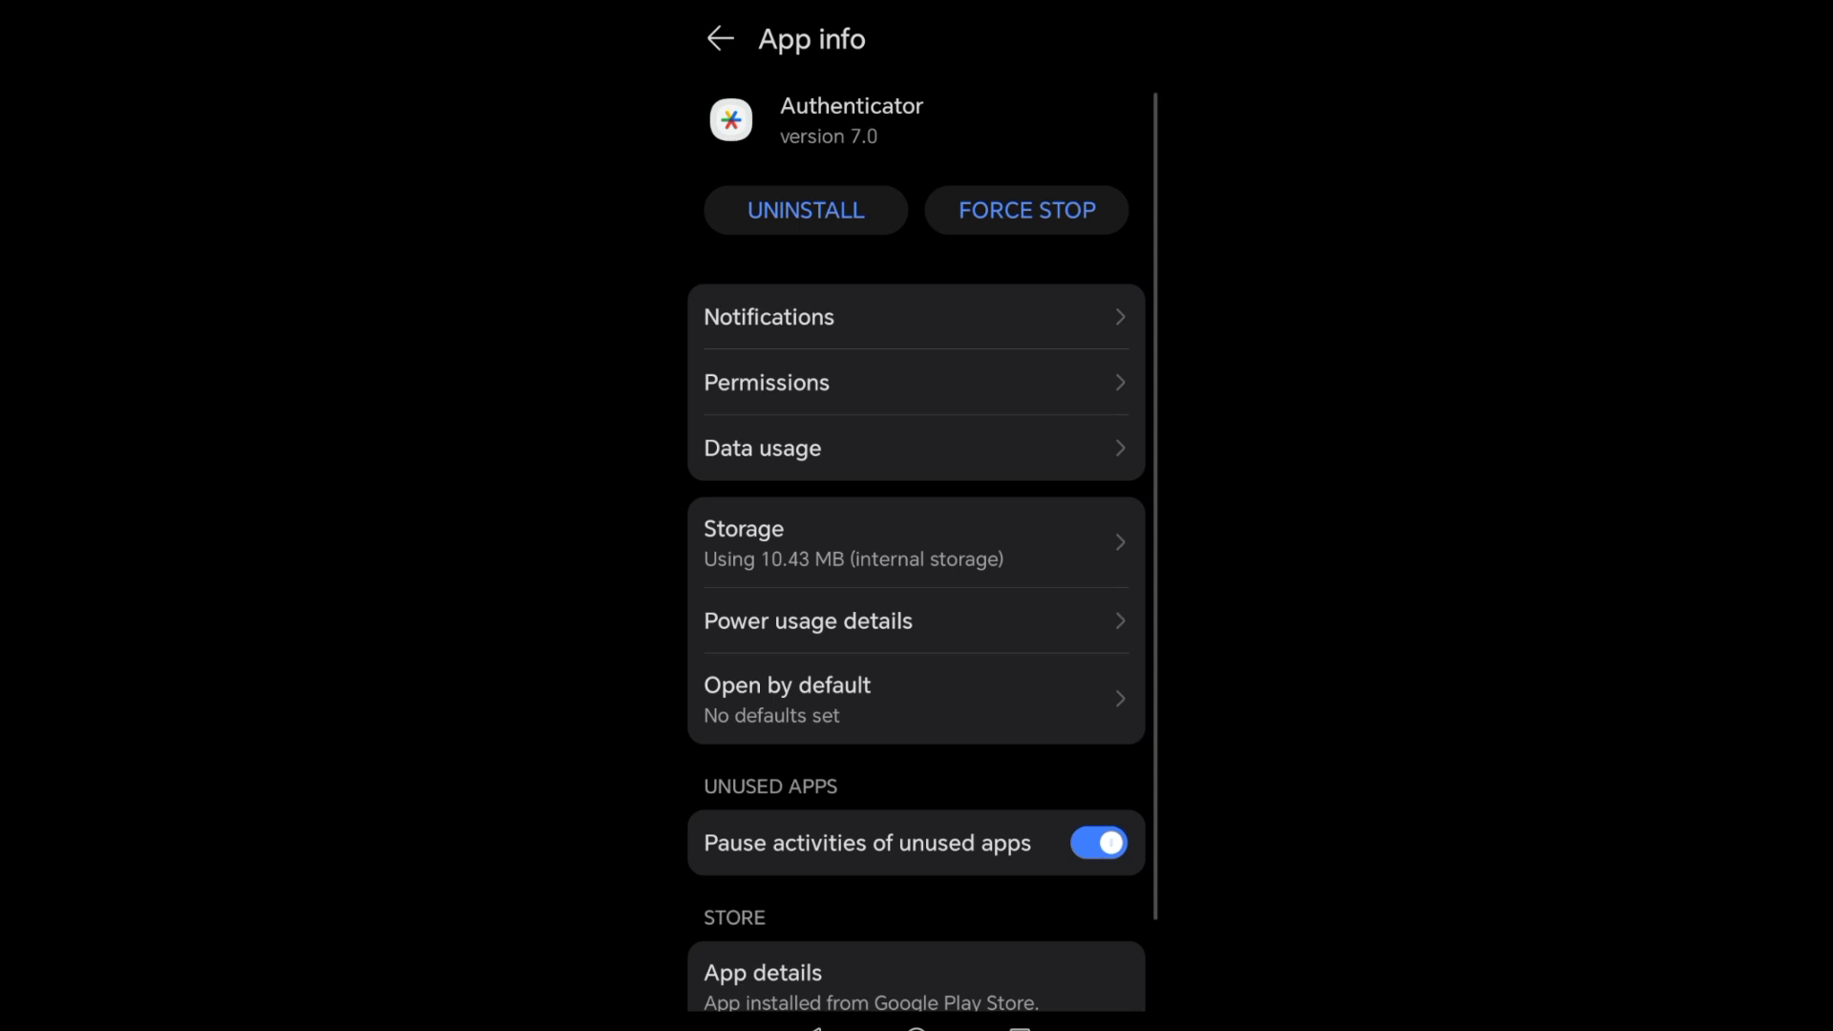
Step: Clear Authenticator's 1.58 MB cache, then view its permissions showing Camera not allowed
click(915, 541)
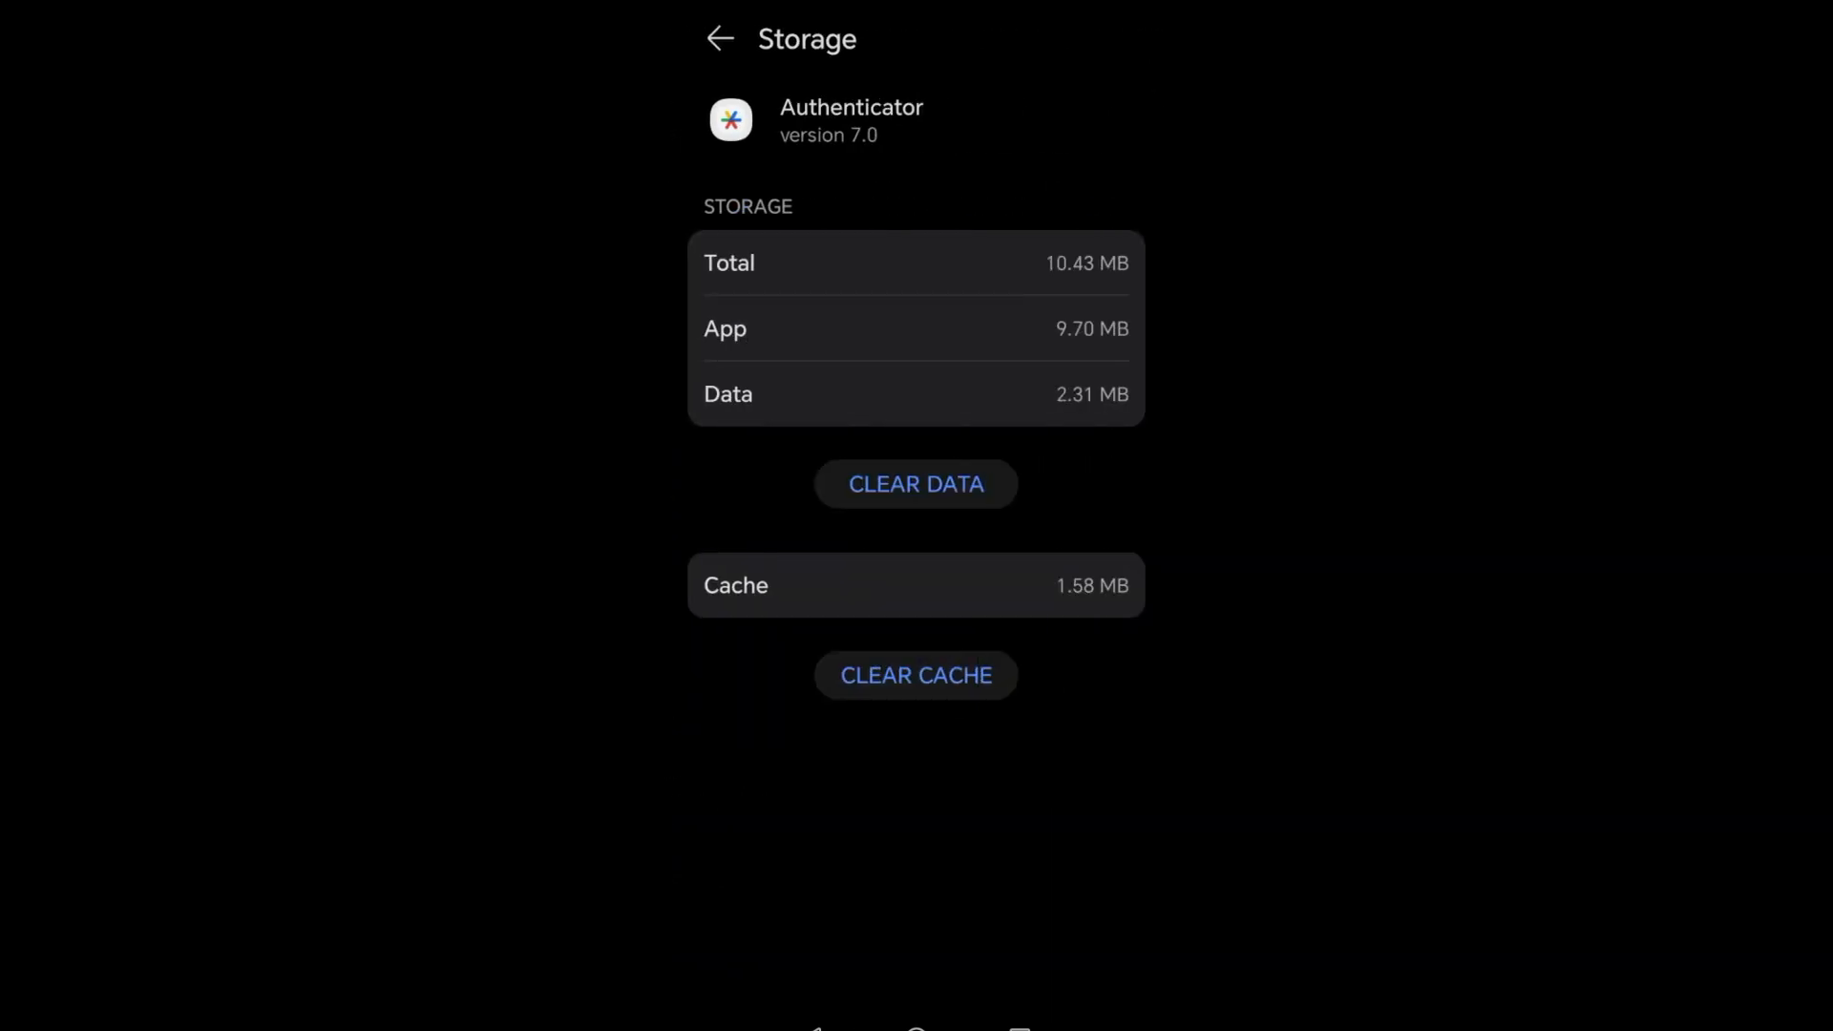
click(916, 675)
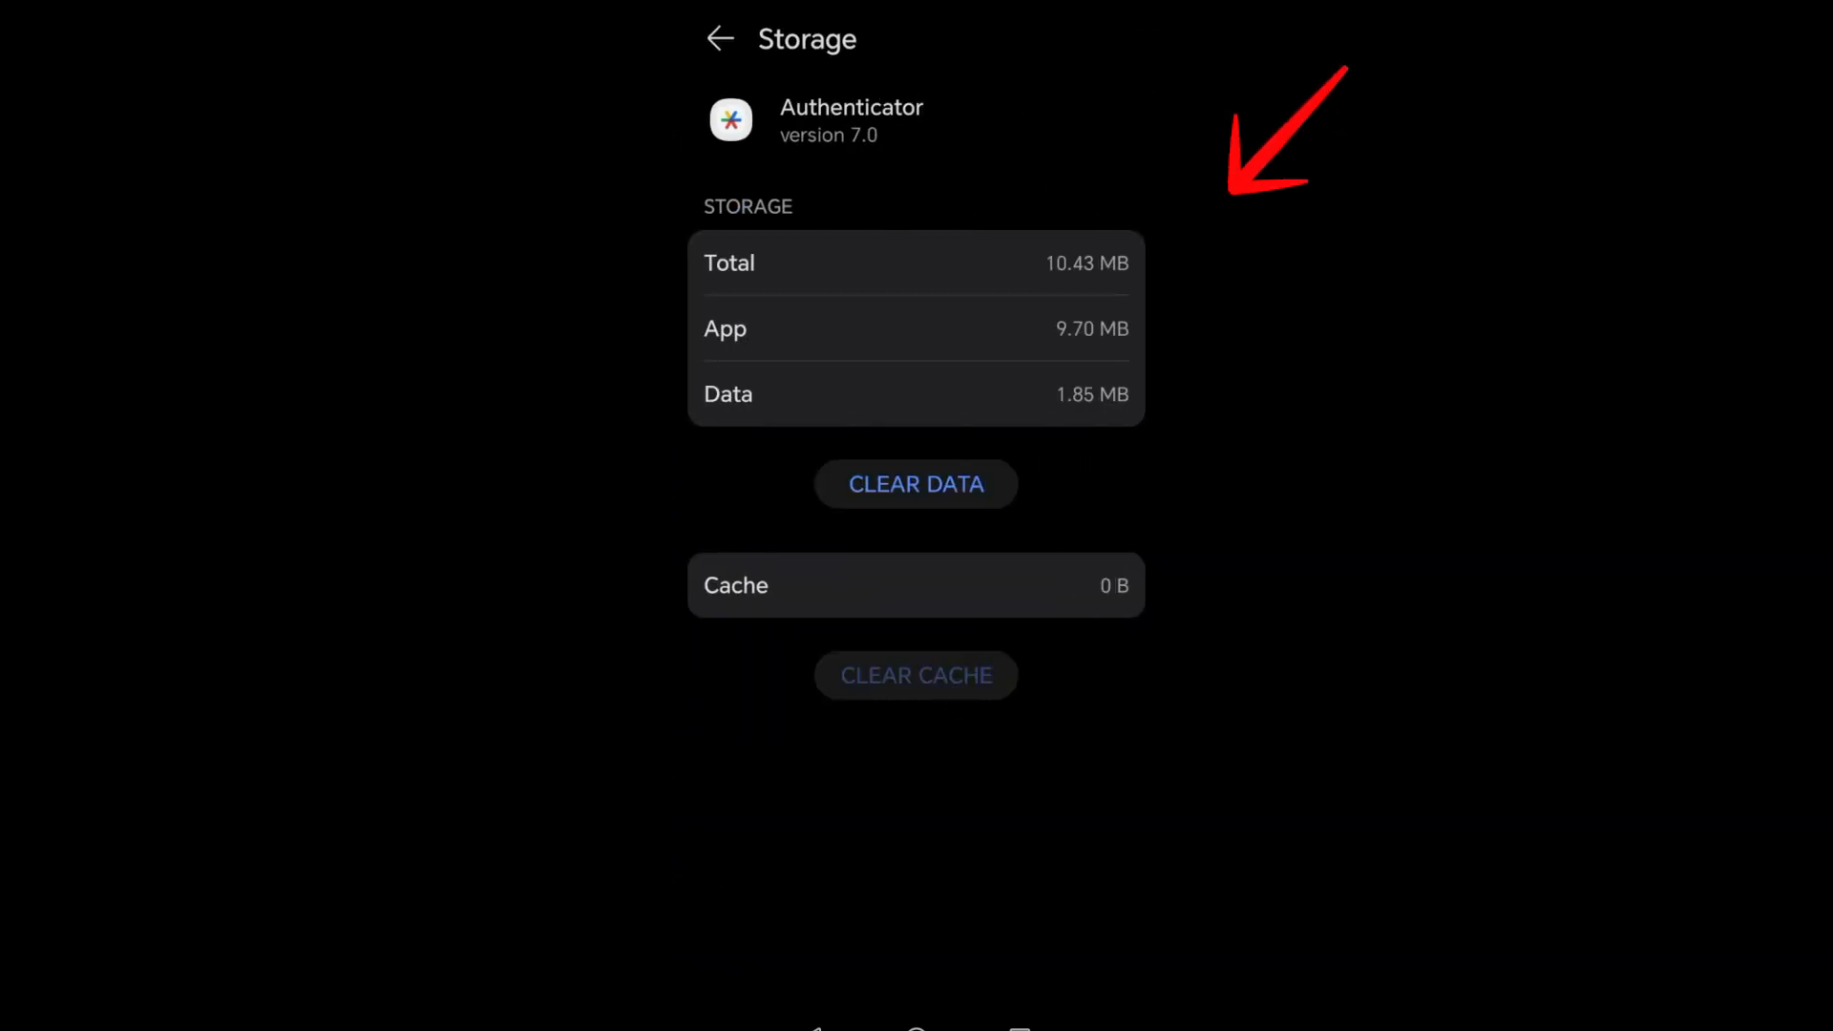
click(720, 38)
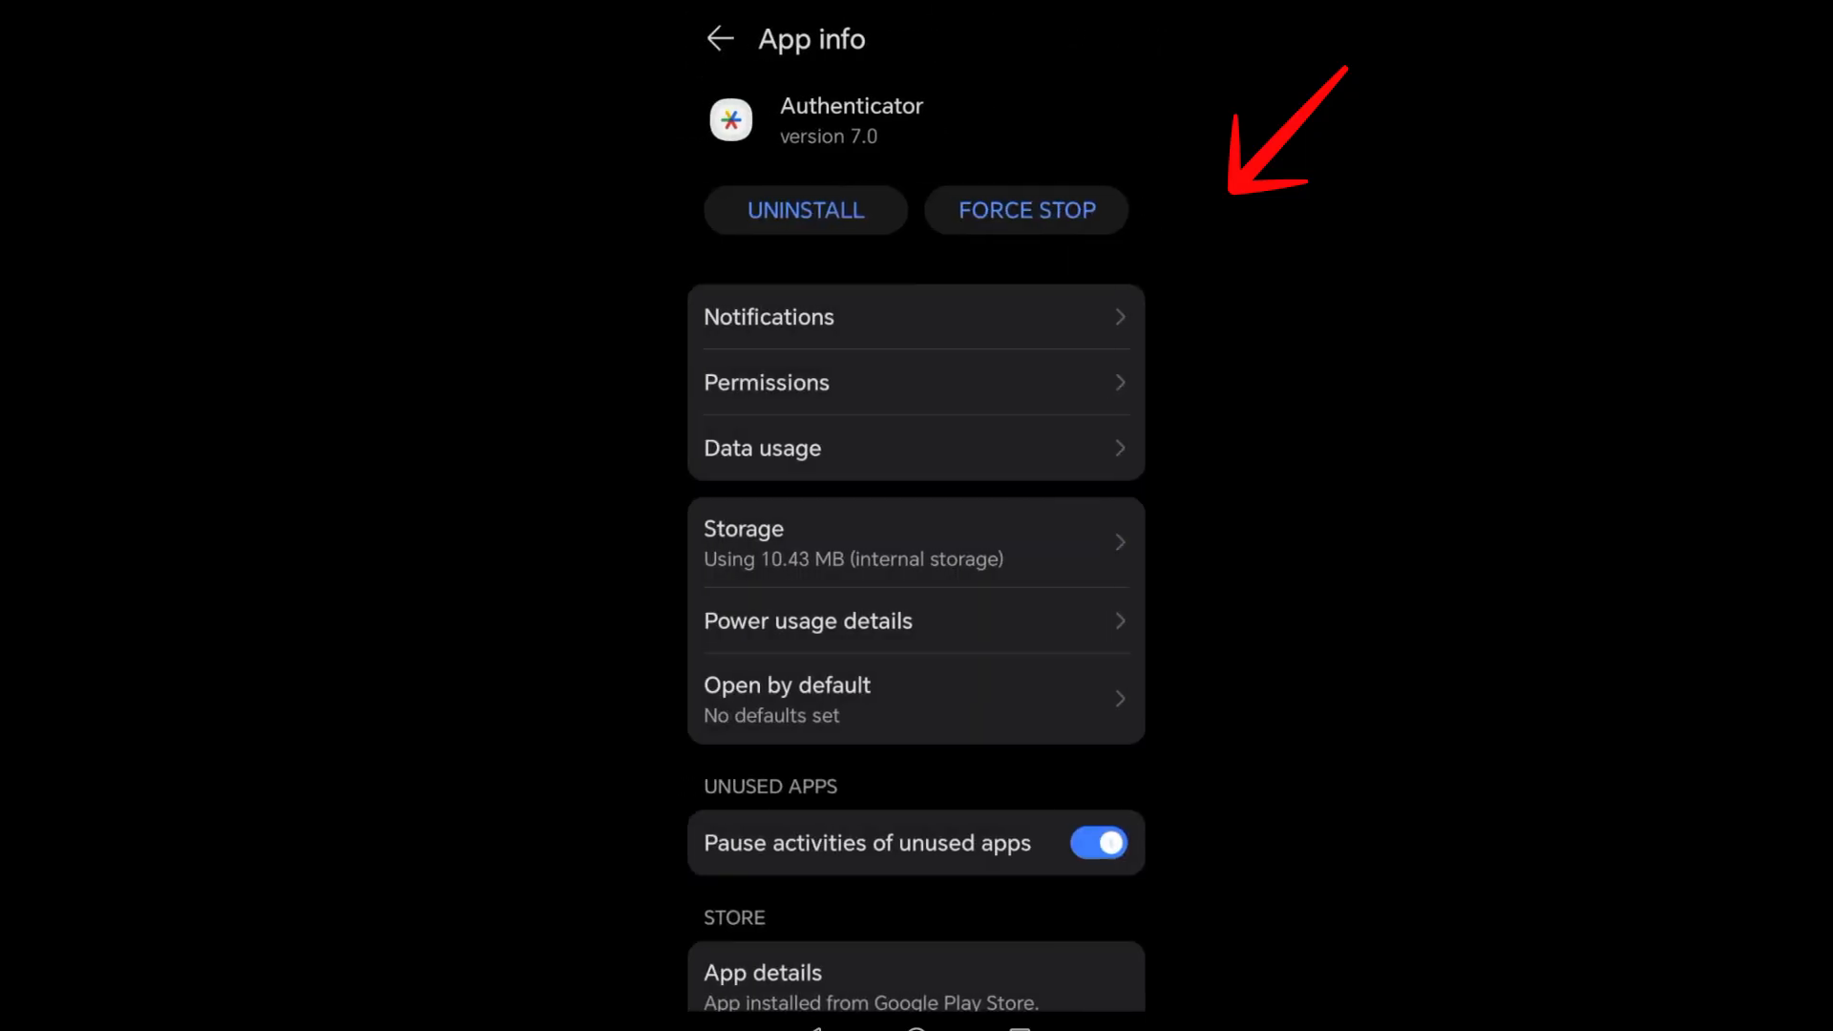
click(766, 382)
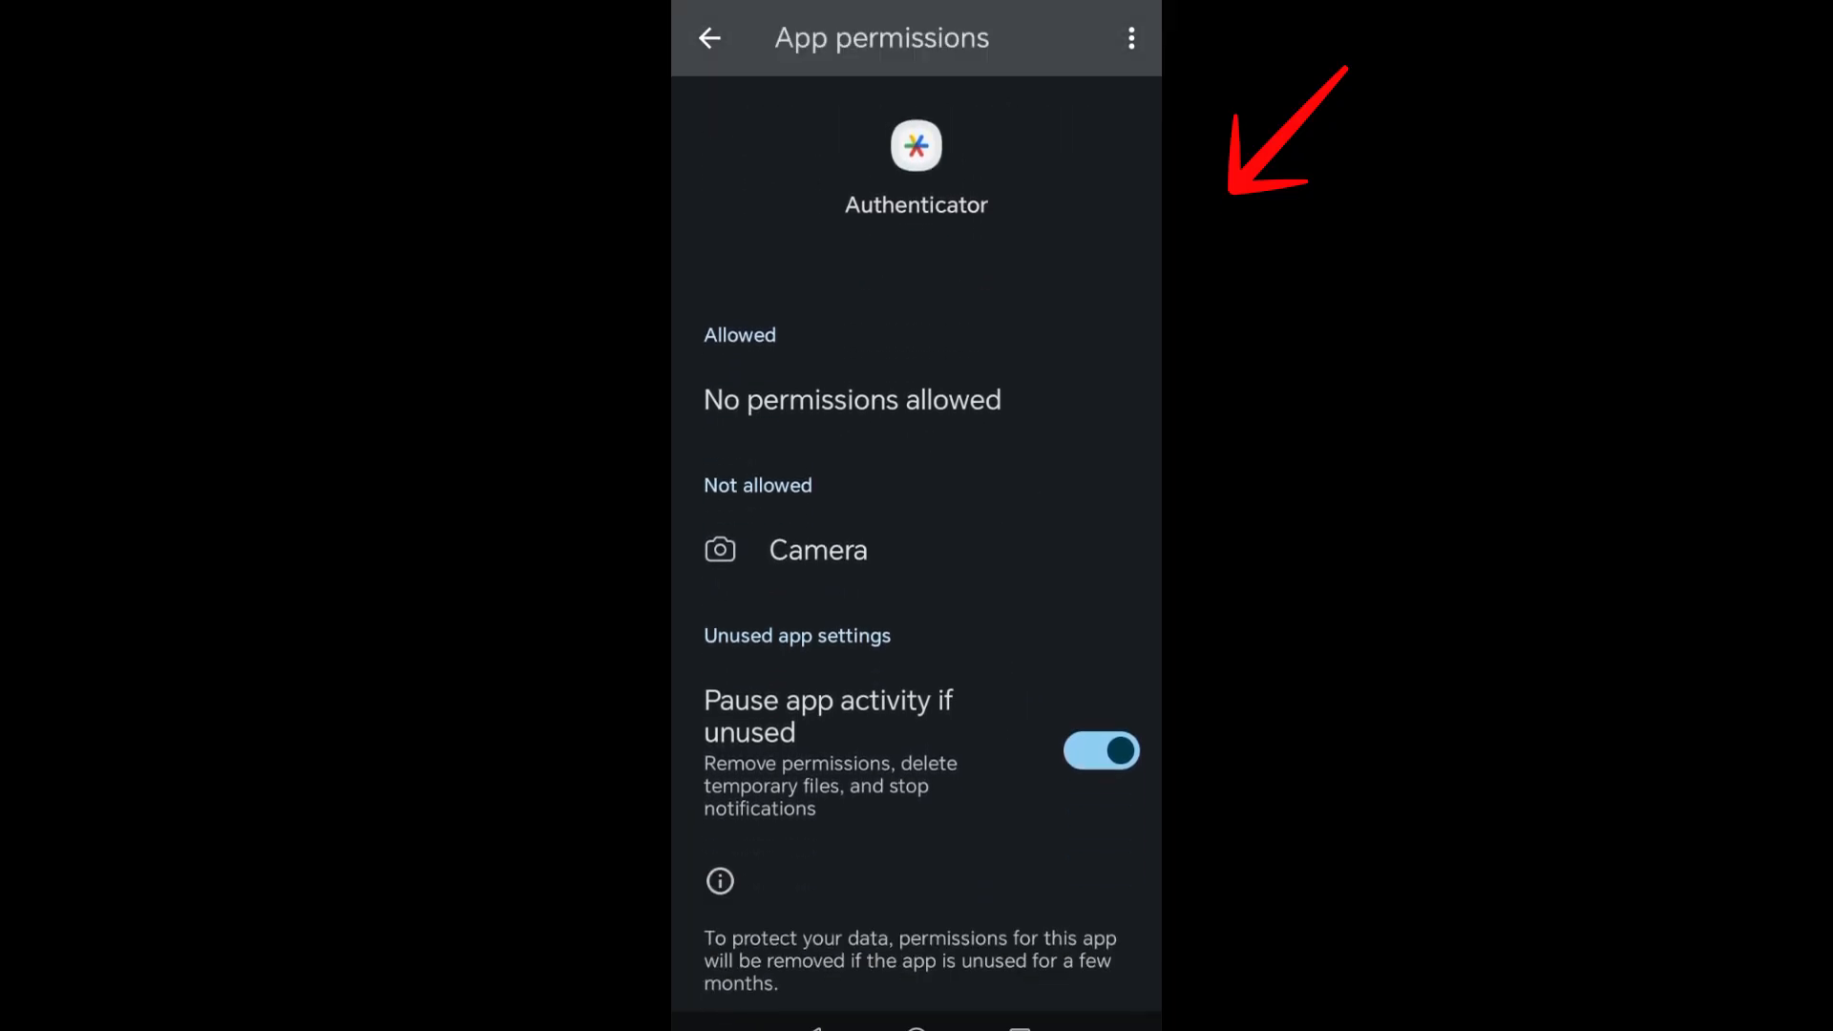
Step: Return to Authenticator's App info and bring up the uninstall confirmation
click(709, 37)
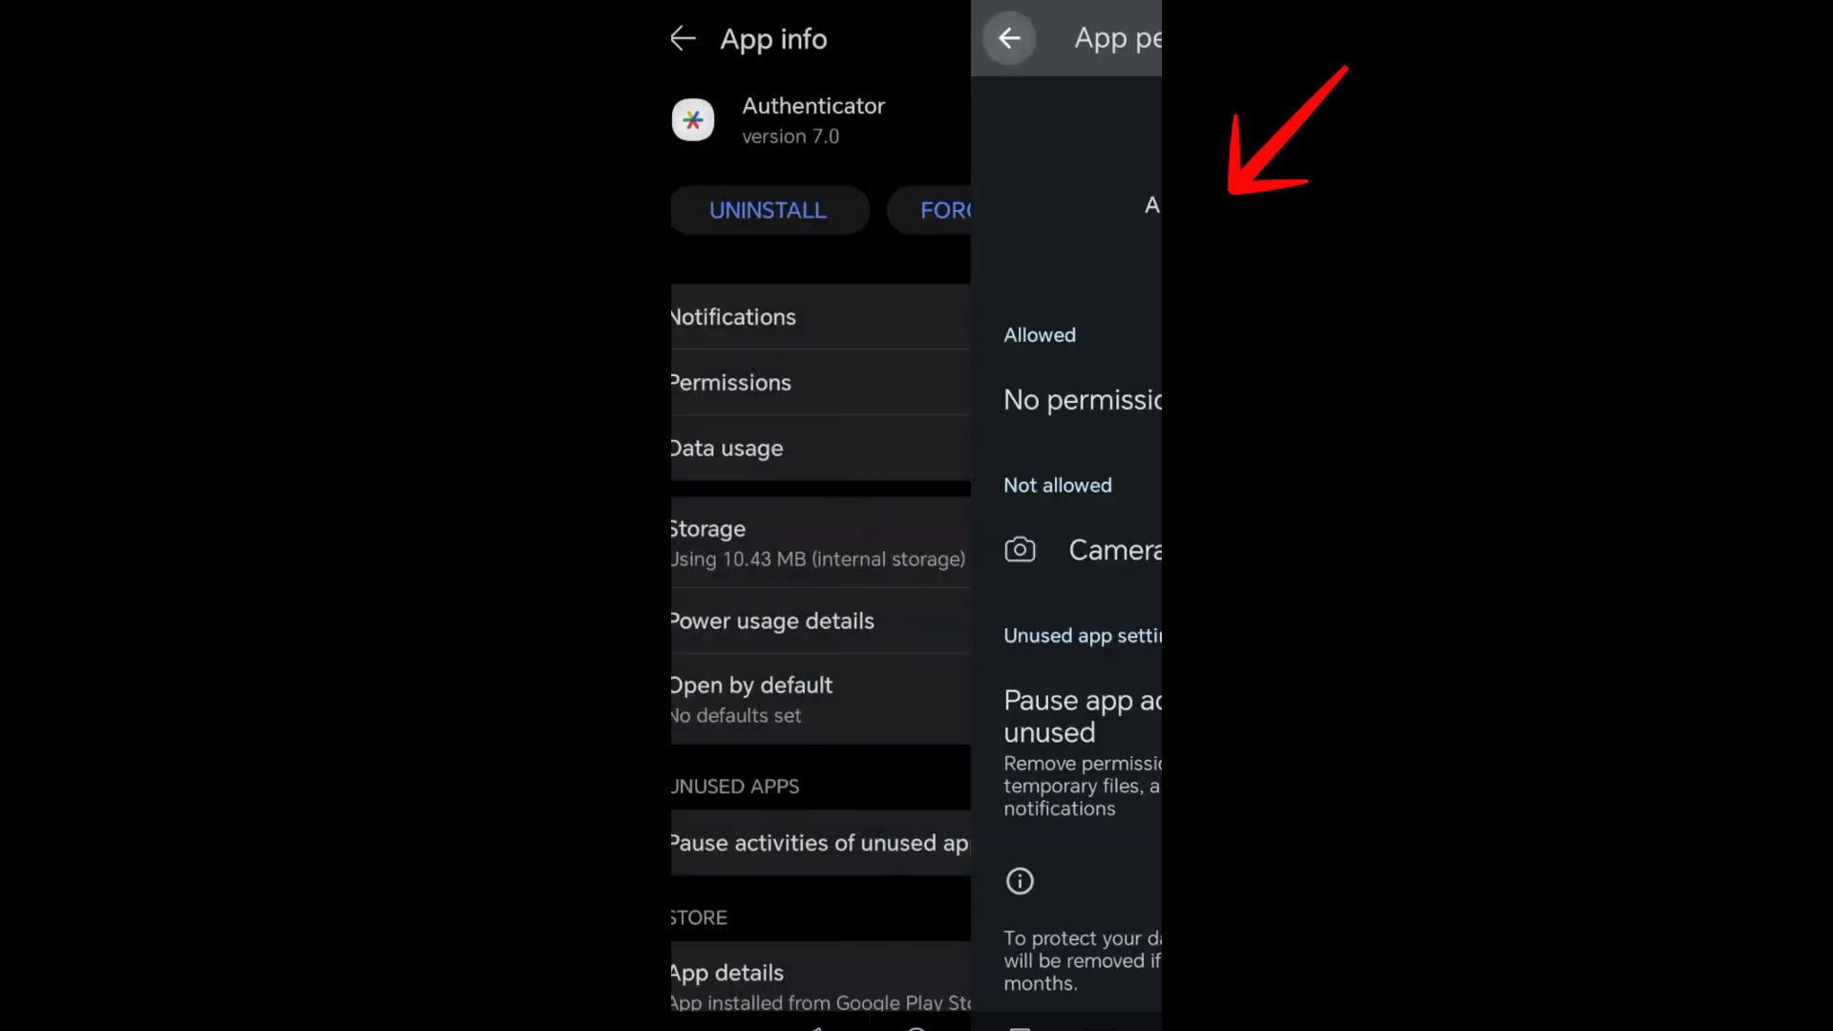
click(1007, 38)
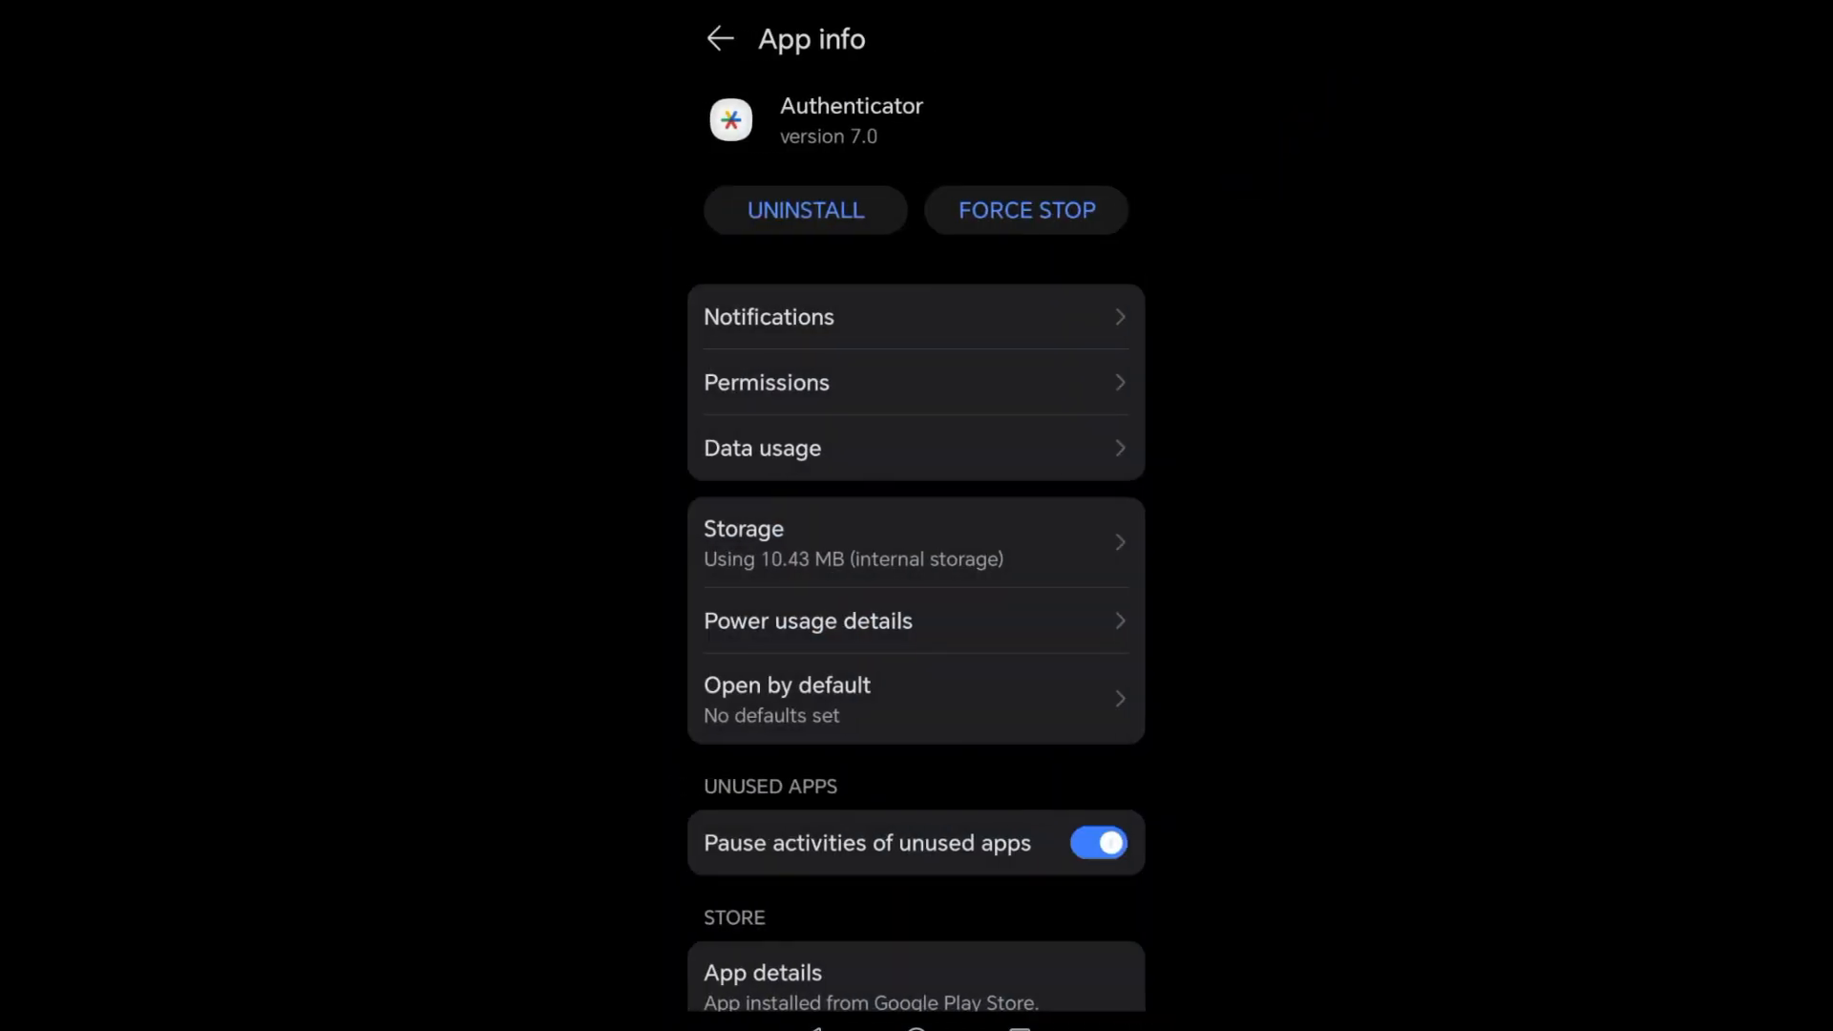
click(804, 210)
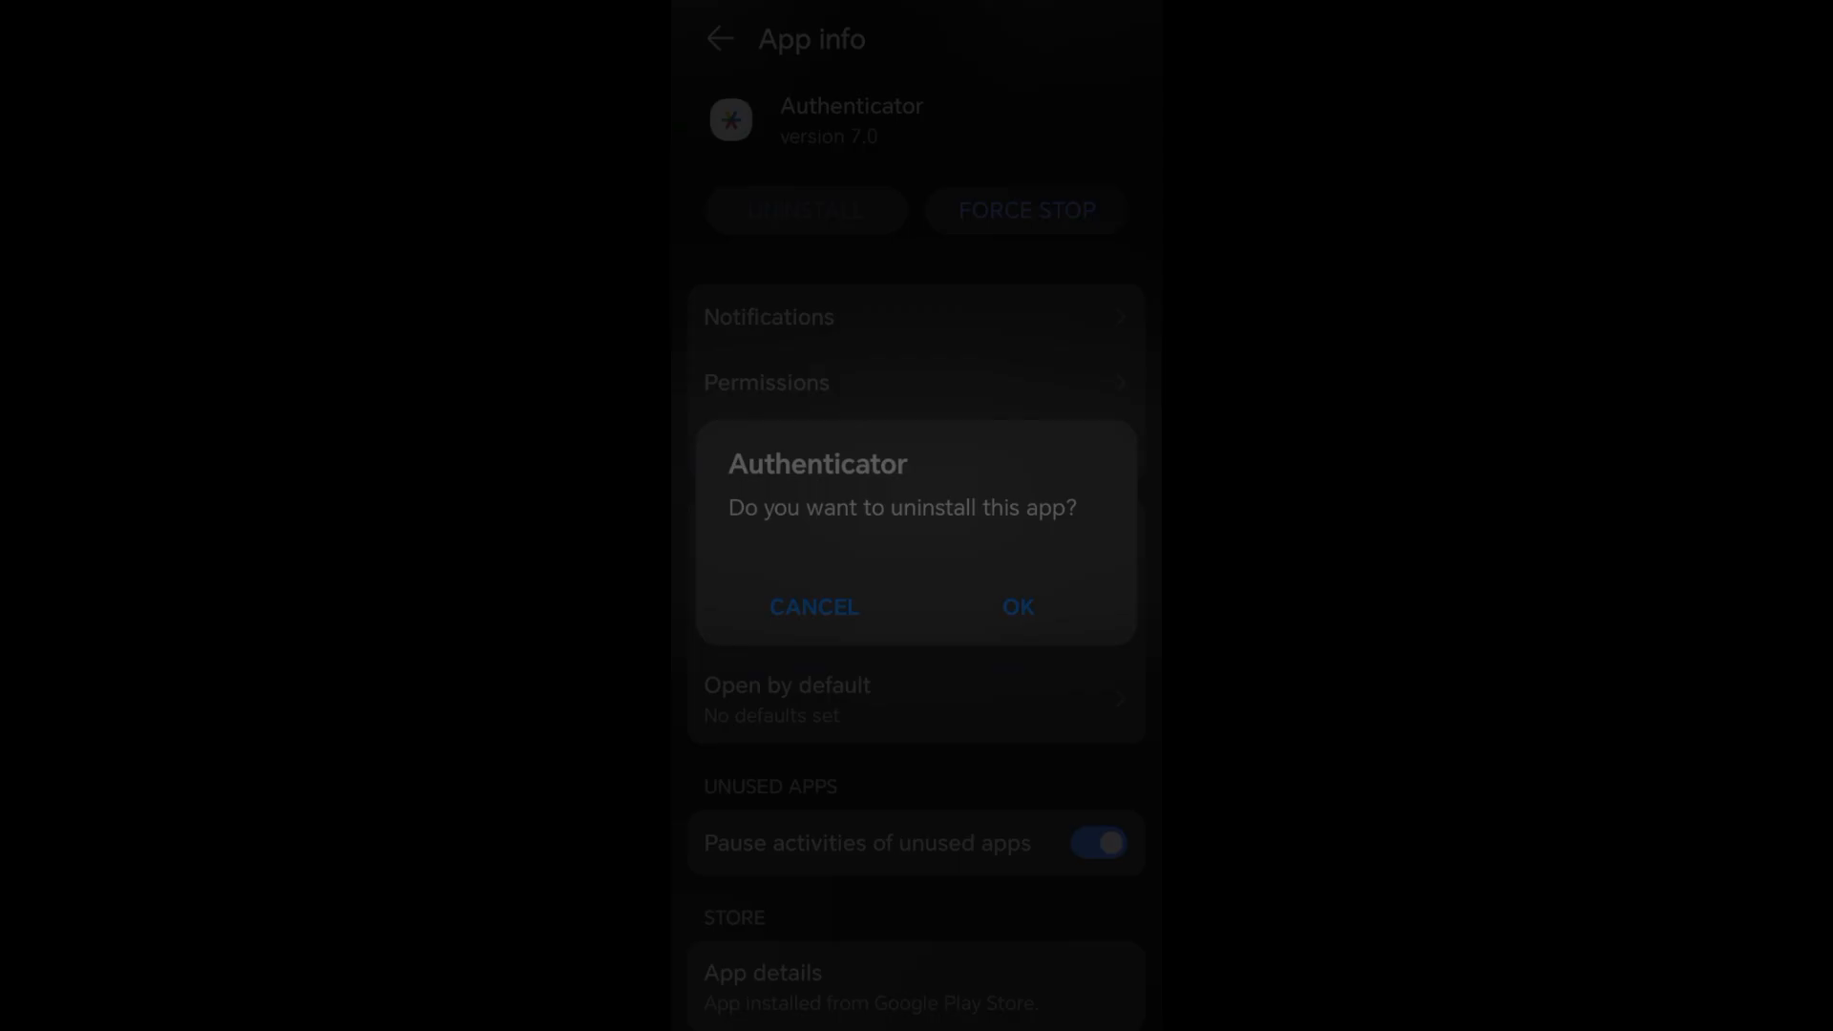
Step: Cancel uninstalling Authenticator and leave Settings for the home screen
click(813, 607)
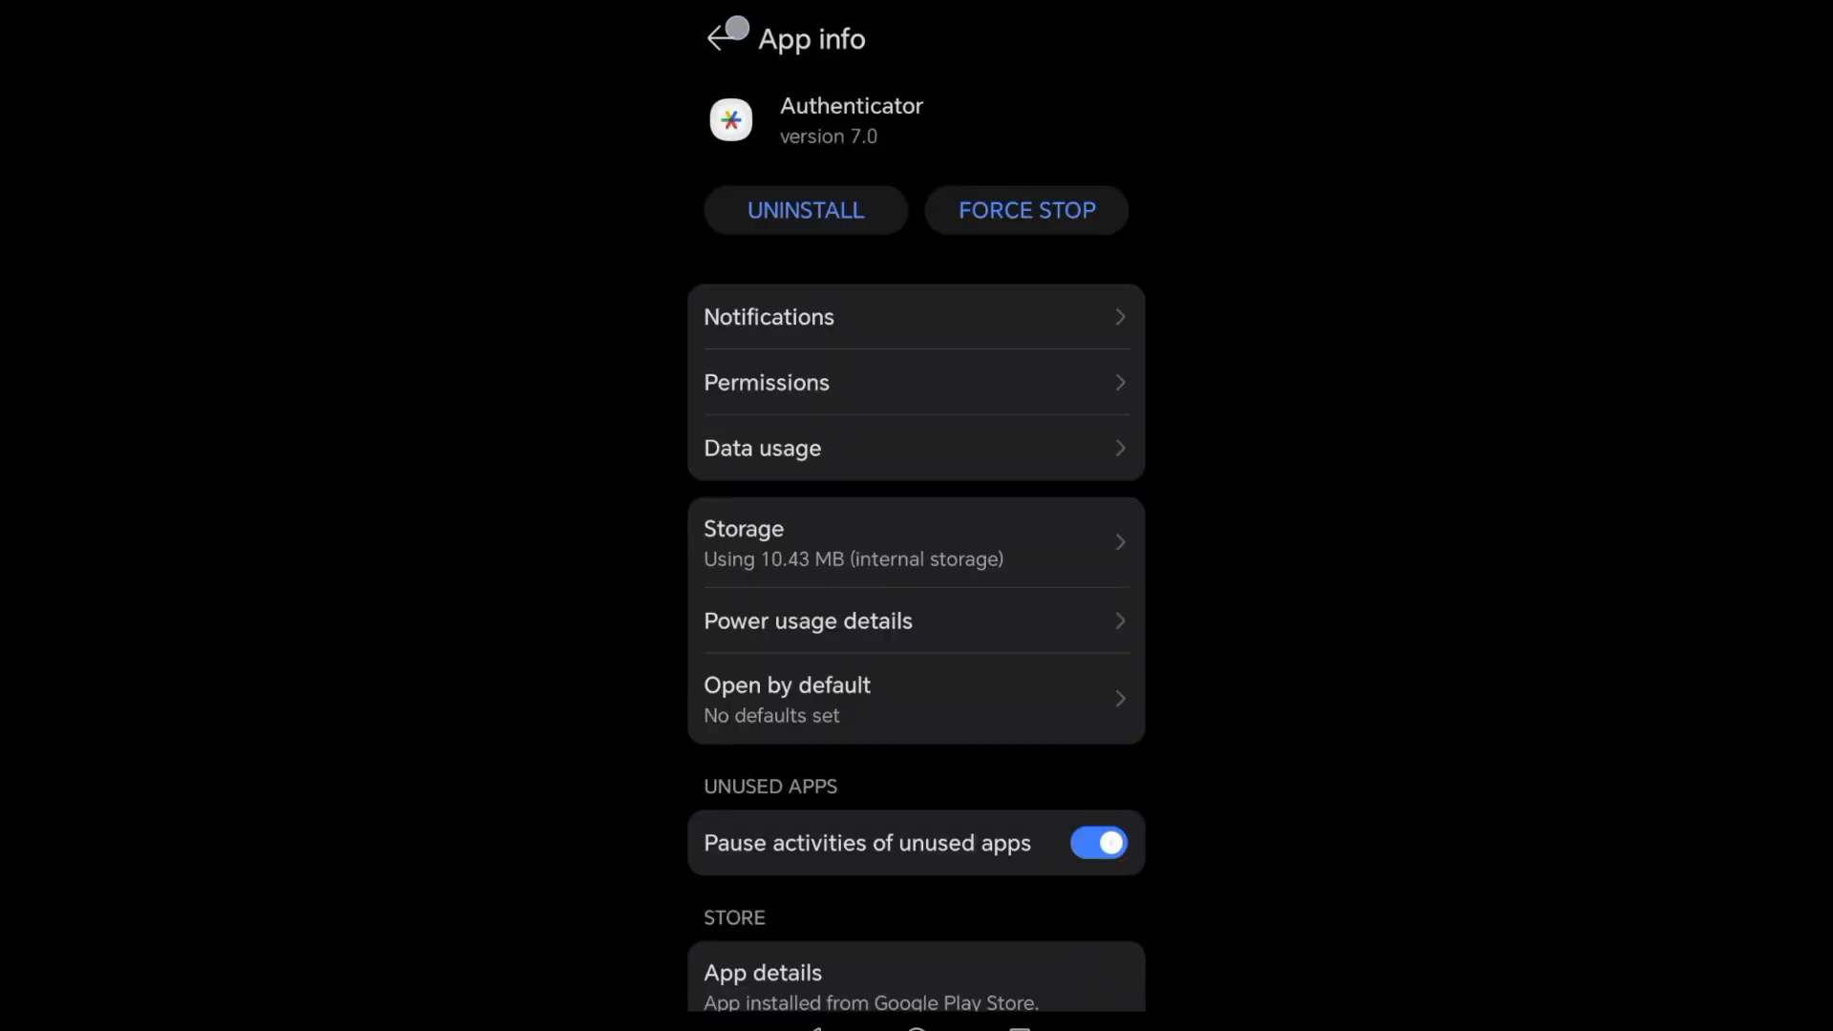
click(726, 36)
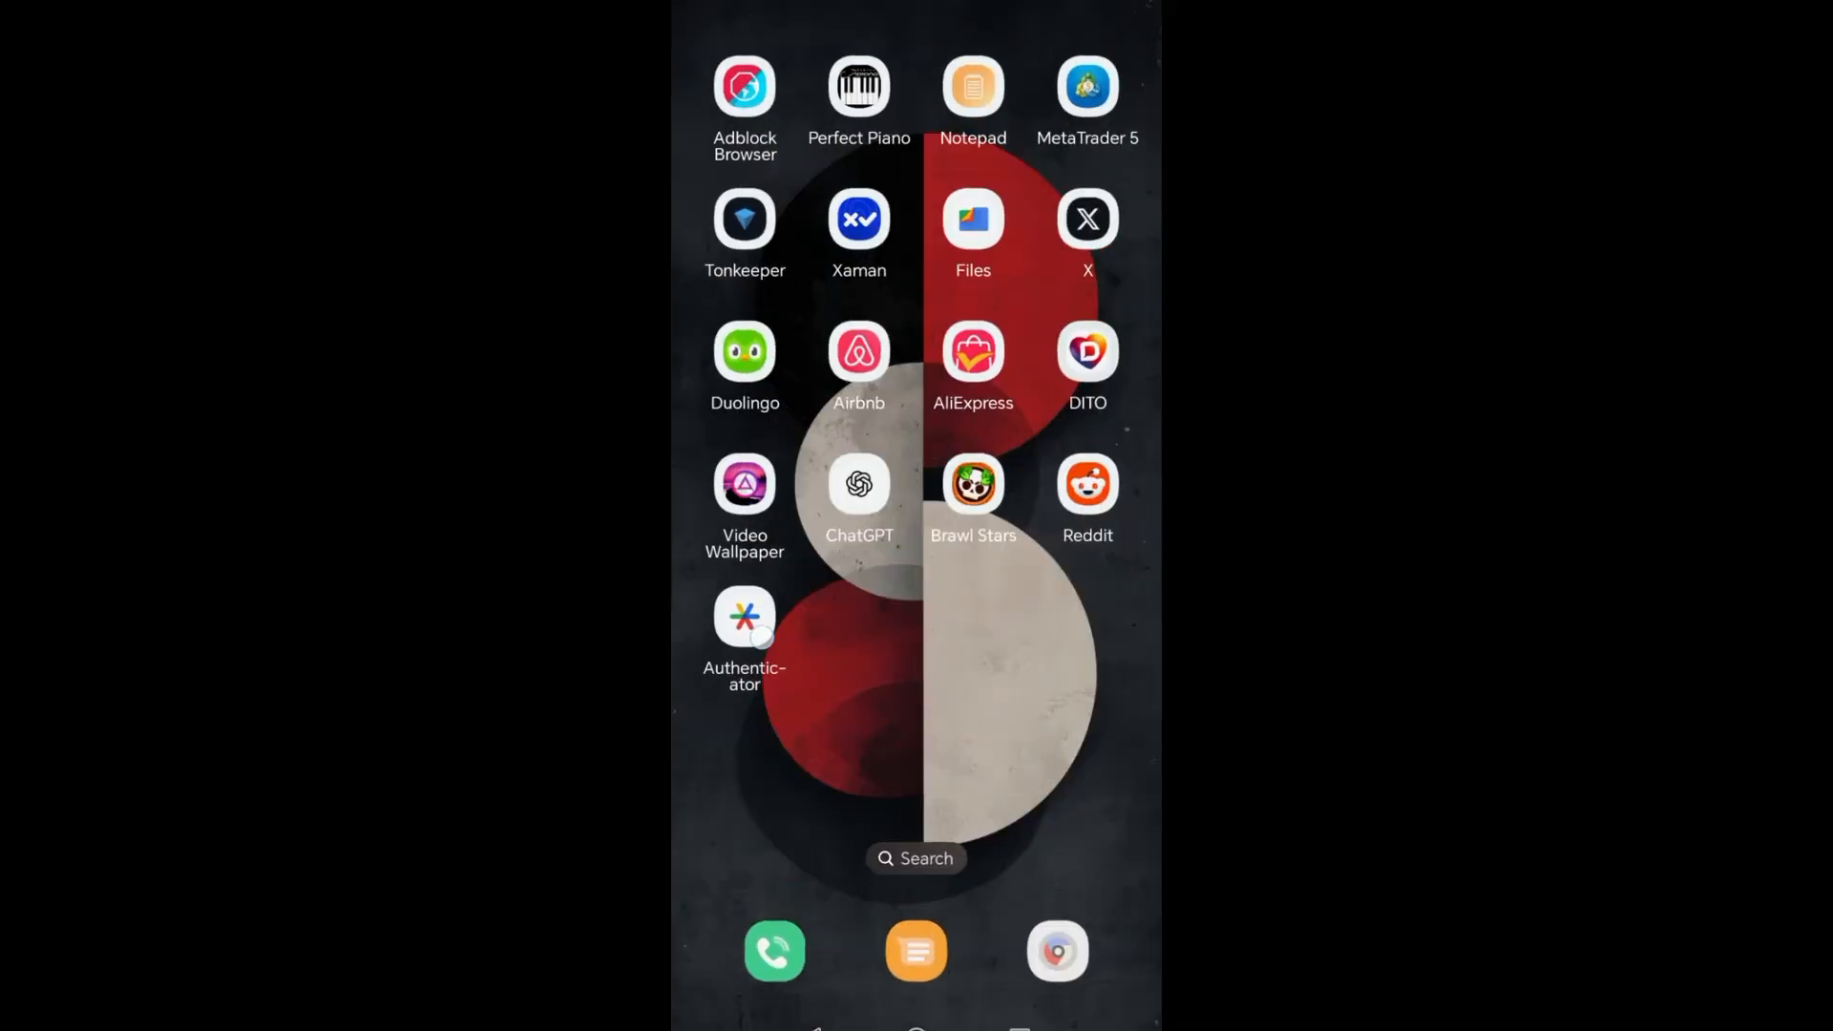